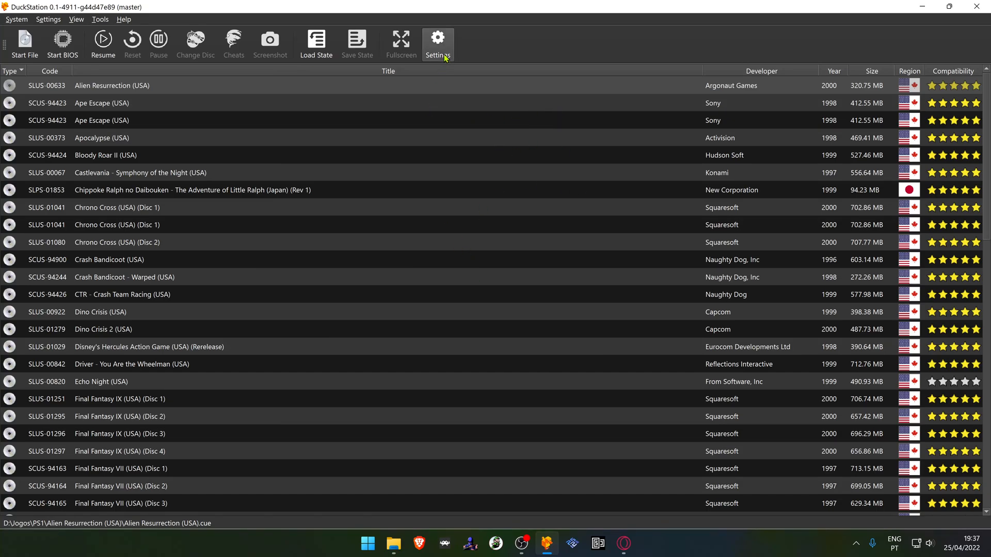
Bring up the emulator settings on the Console Settings page
left_click(437, 40)
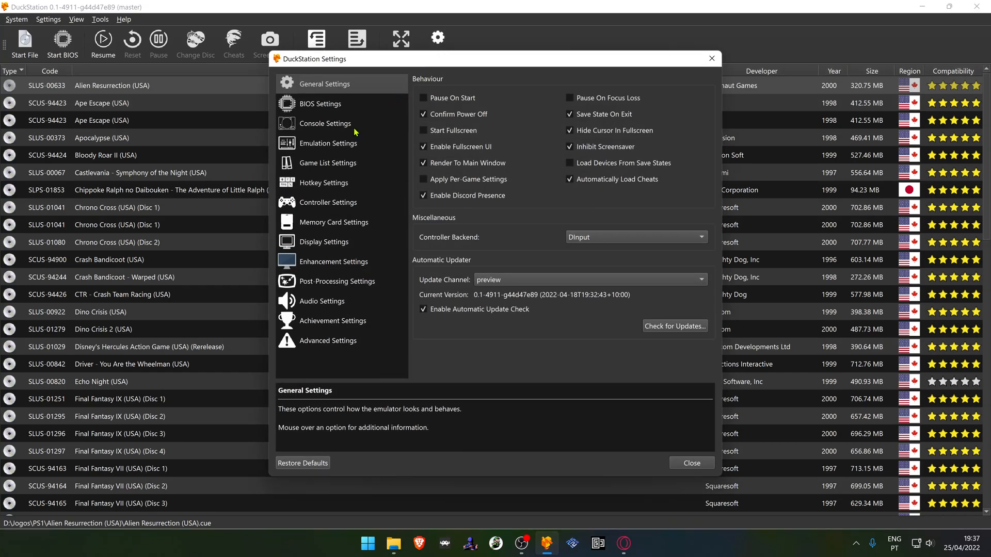
left_click(325, 123)
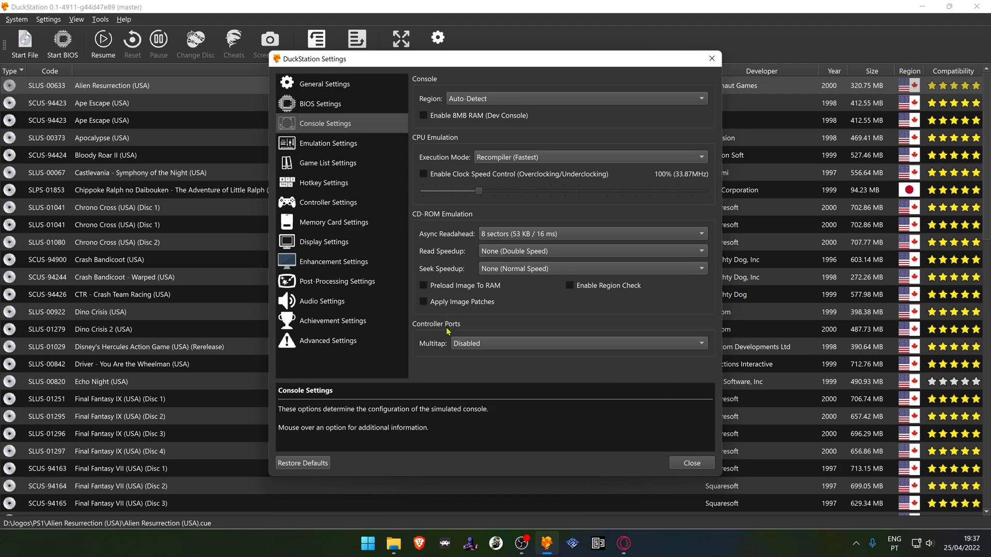
Set Multitap to 'Enable on Port 1 Only', giving Ports 1A–1D plus Port 2
left_click(575, 342)
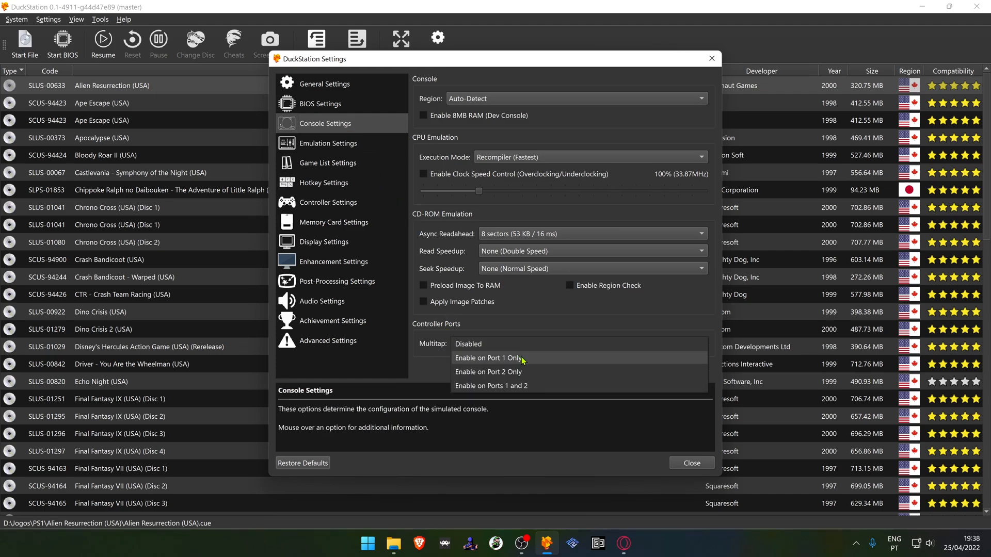
mouse_move(519, 393)
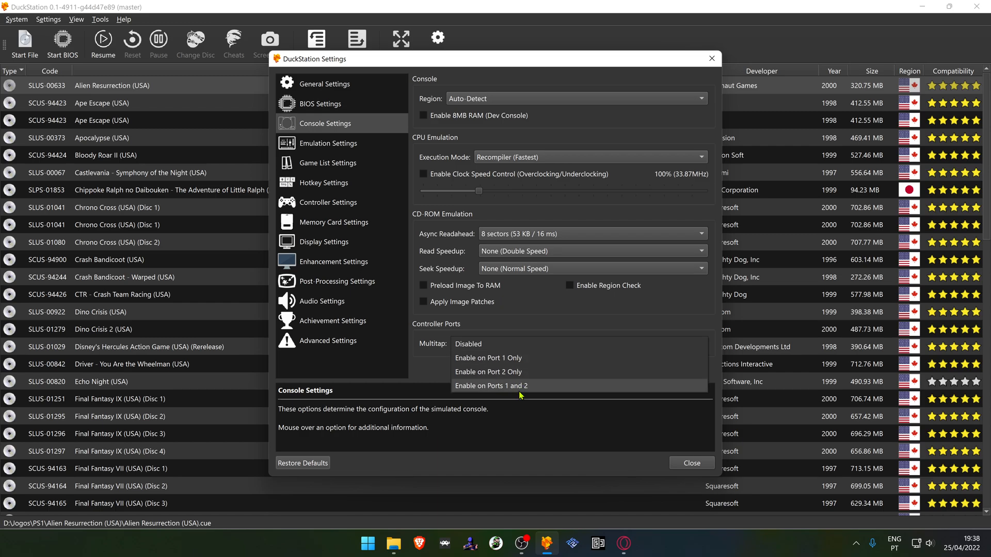
mouse_move(523, 372)
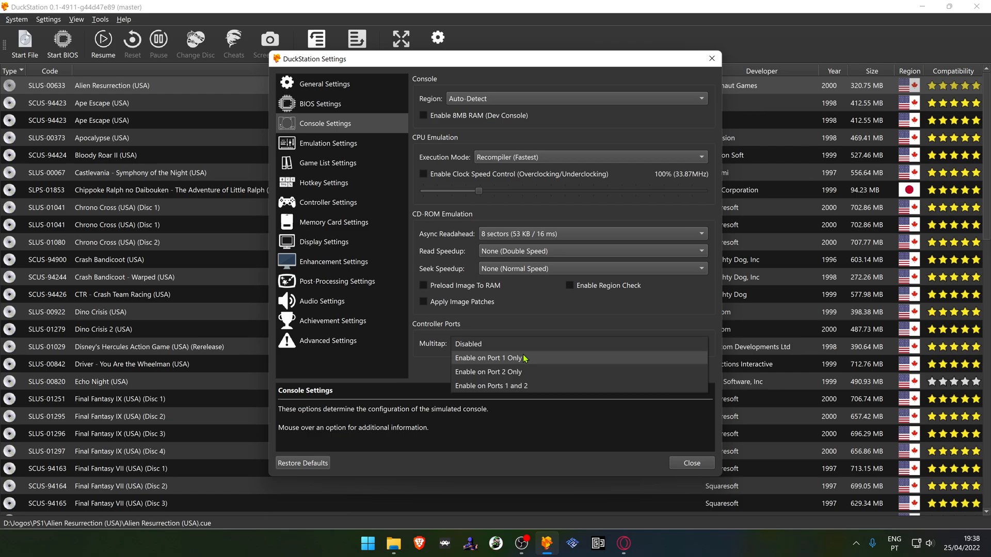
mouse_move(529, 372)
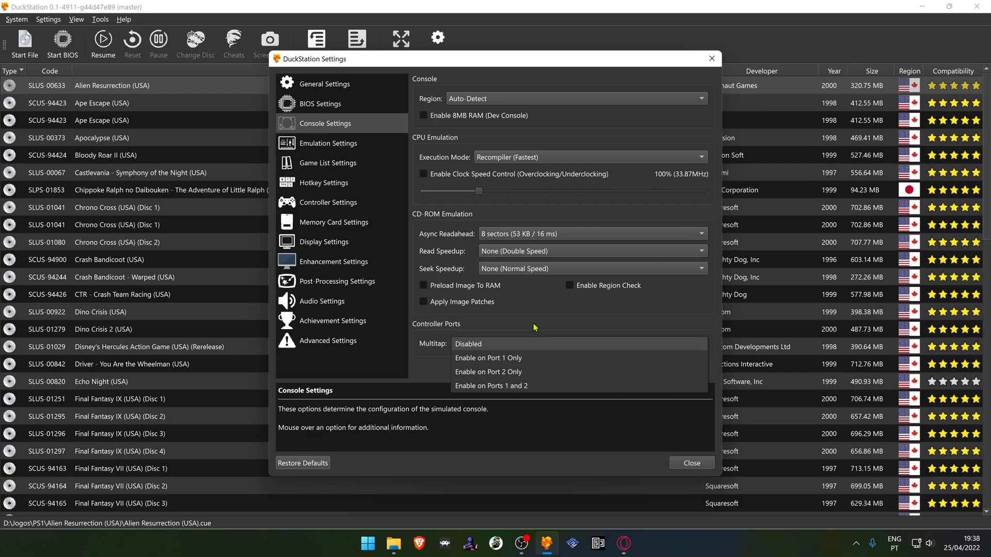
left_click(489, 358)
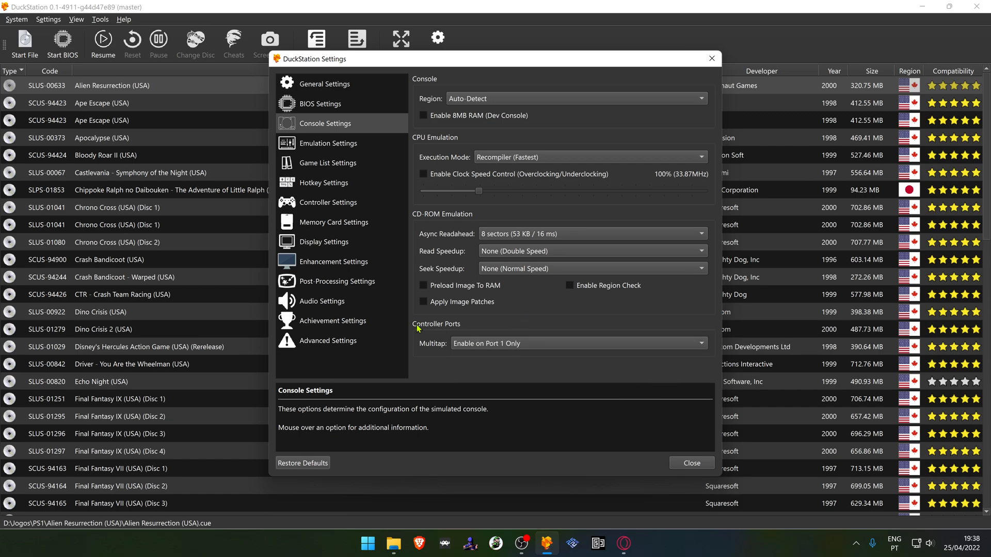
left_click(327, 203)
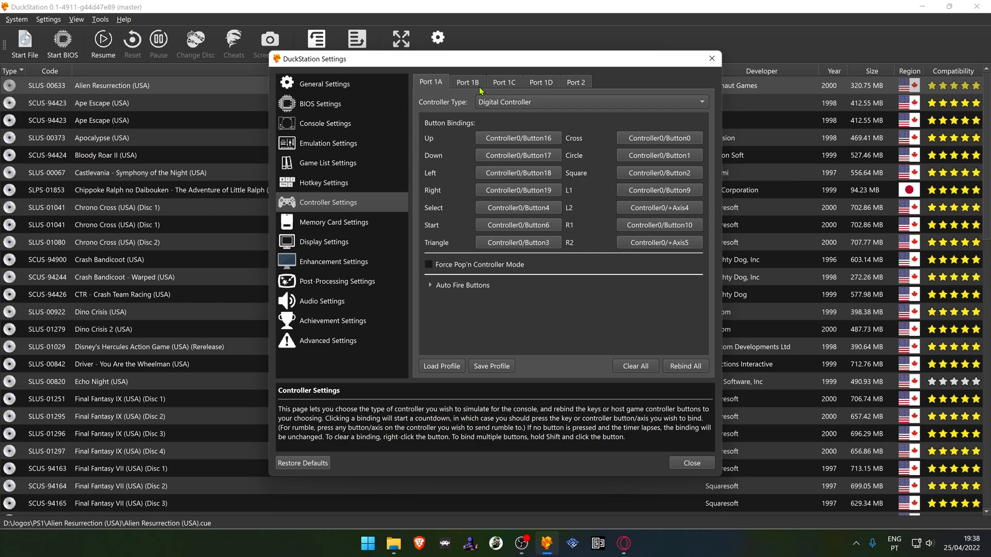
Review the Port 1B Controller1 button bindings, then return to General Settings
left_click(503, 81)
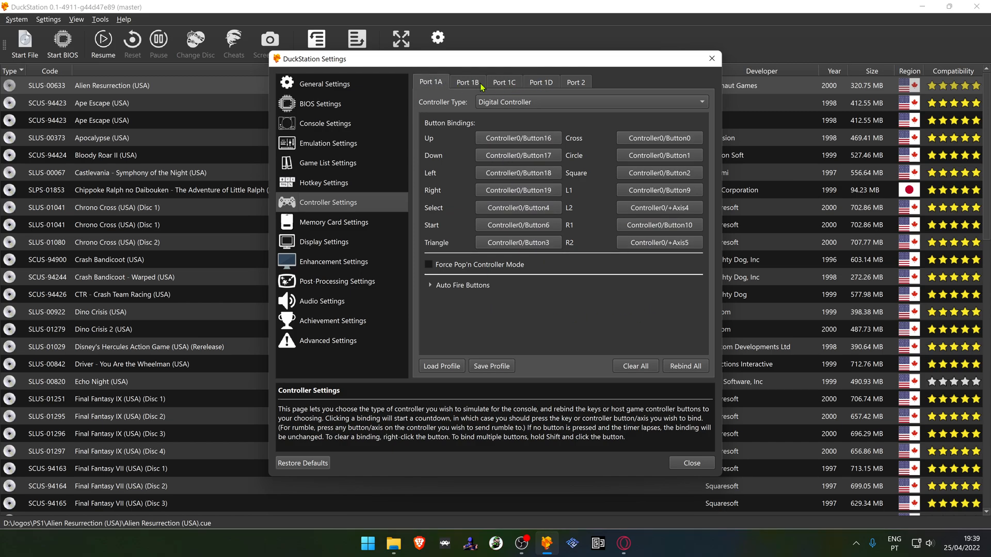
left_click(467, 82)
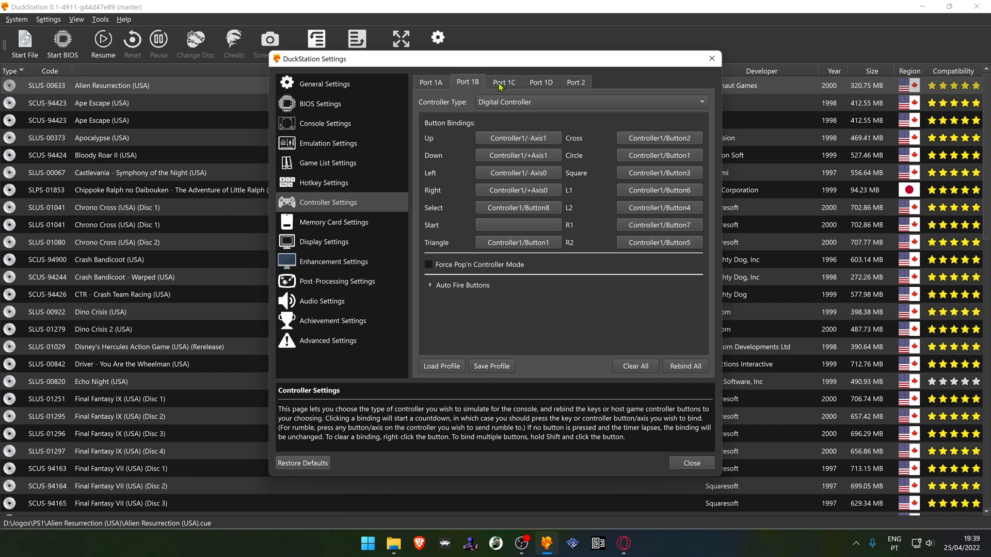
mouse_move(401, 107)
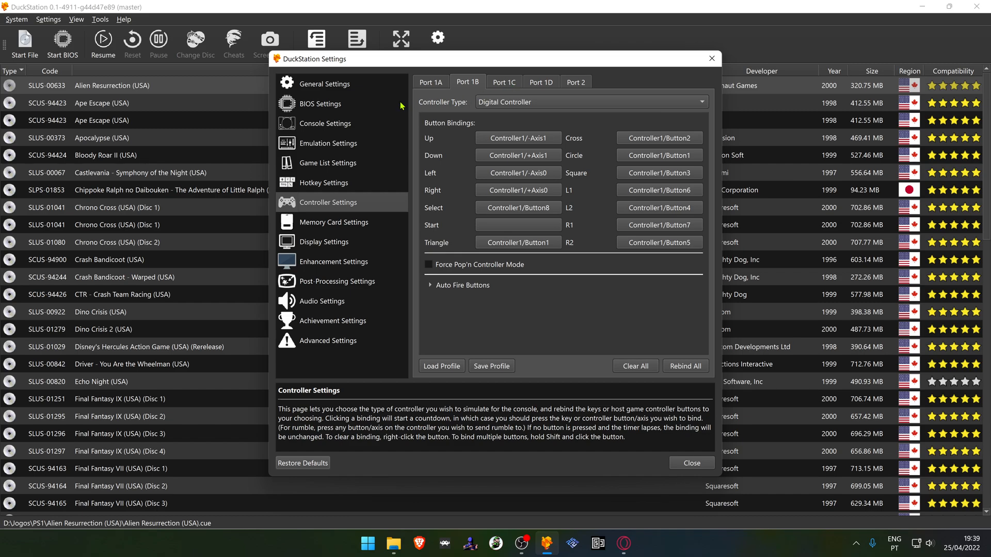
left_click(326, 83)
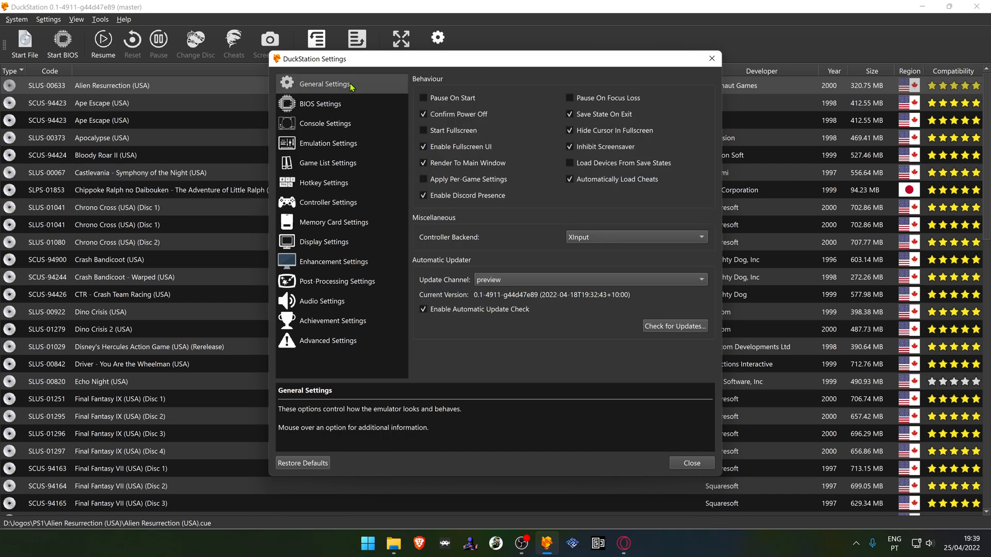
Choose DInput from the controller backend list (None, SDL, XInput, DInput)
left_click(635, 237)
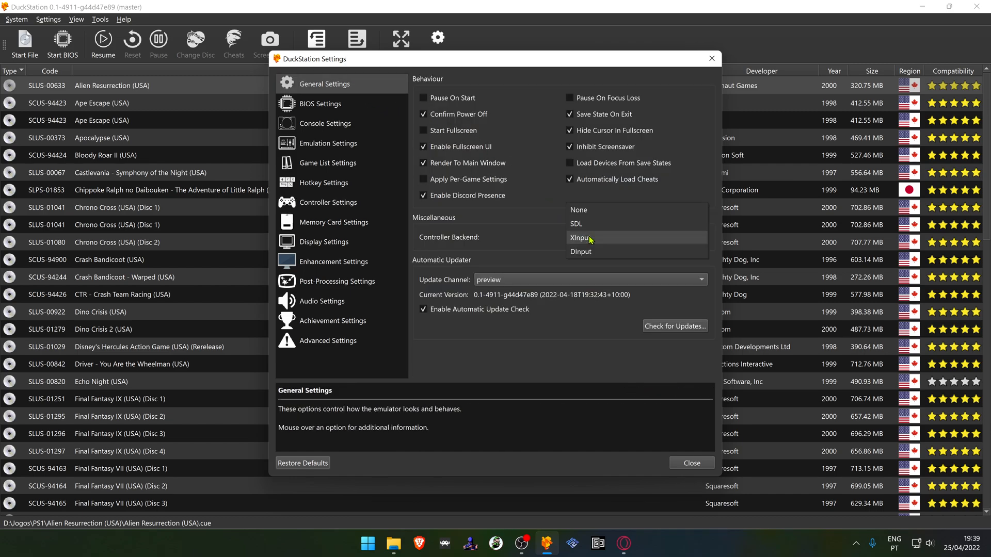
mouse_move(590, 251)
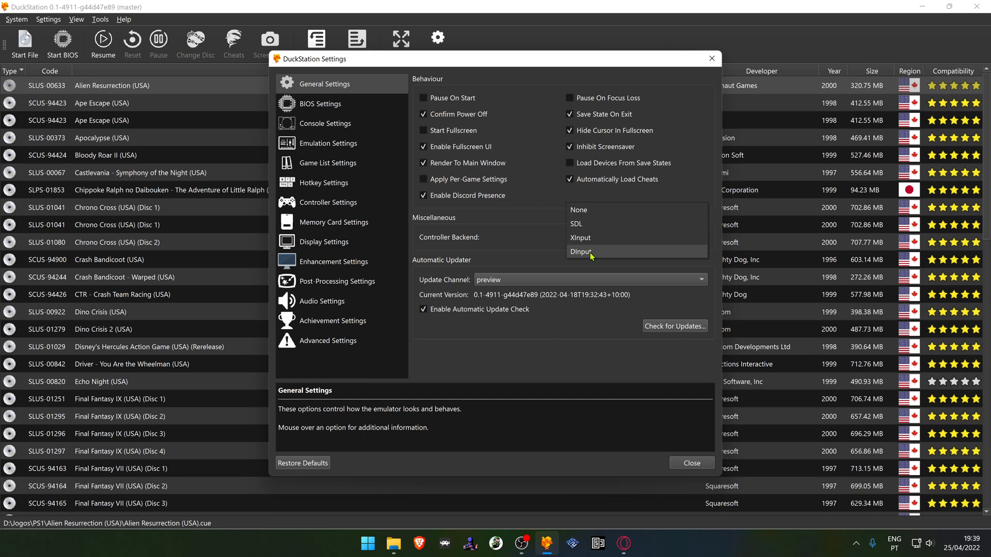
left_click(578, 252)
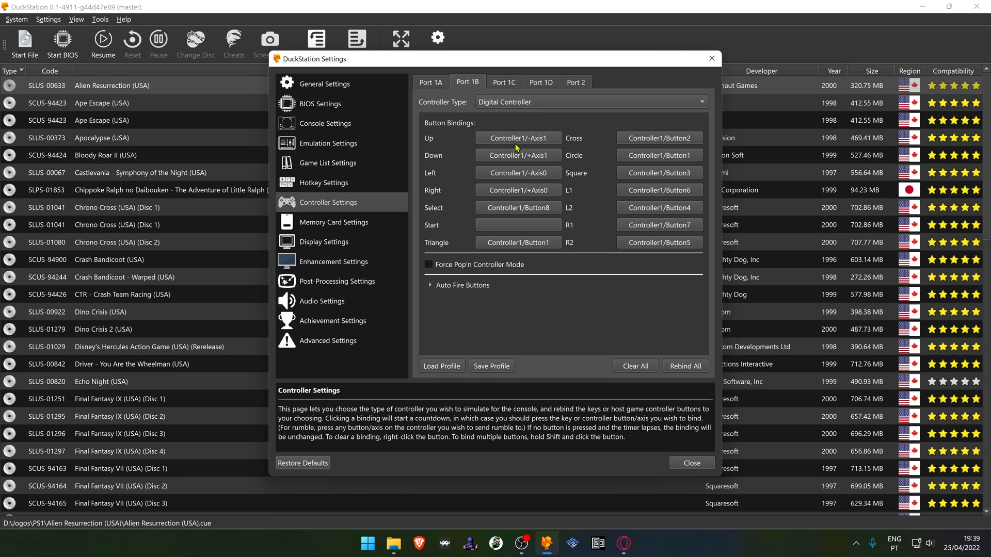
mouse_move(519, 144)
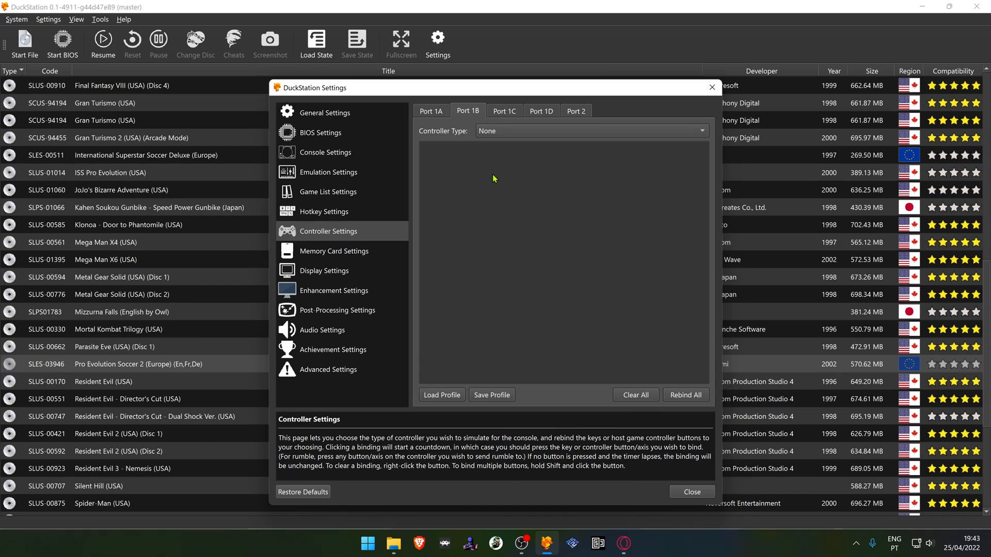
mouse_move(525, 195)
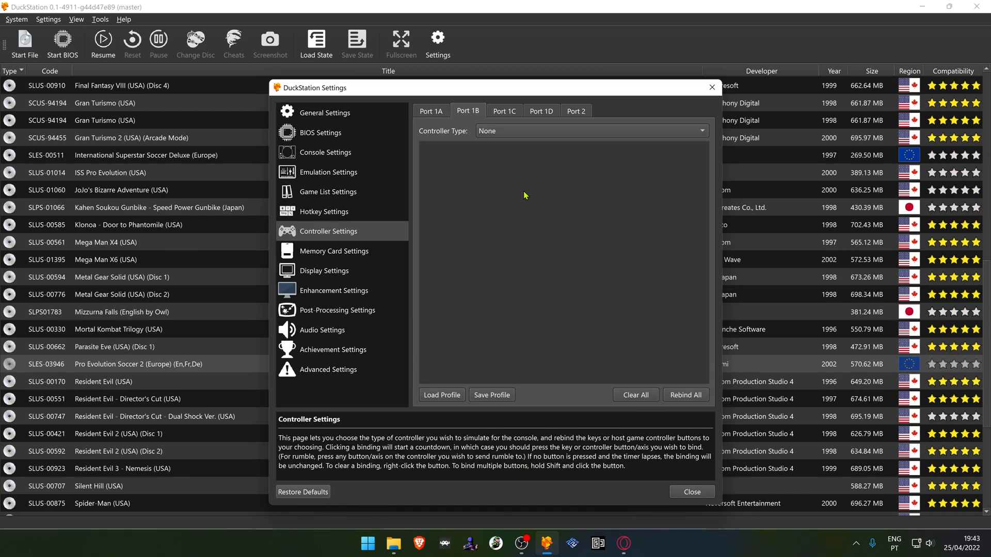
mouse_move(513, 149)
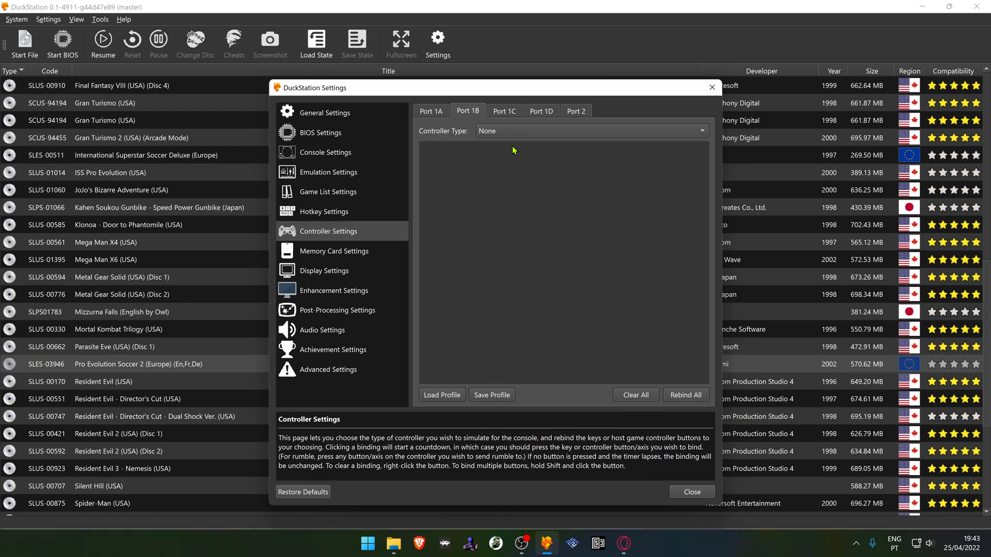
Change Port 1B's controller type from None to Digital Controller
left_click(590, 131)
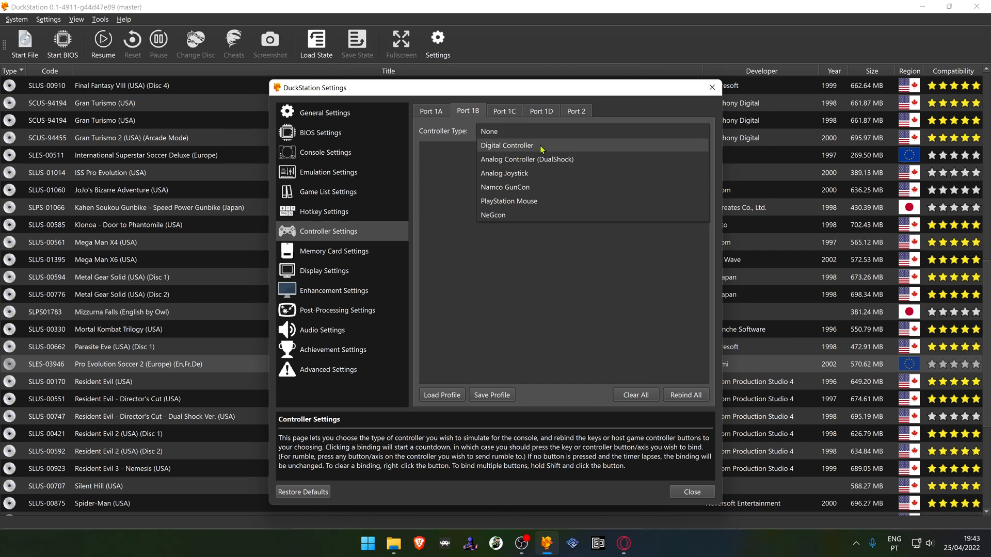
left_click(505, 146)
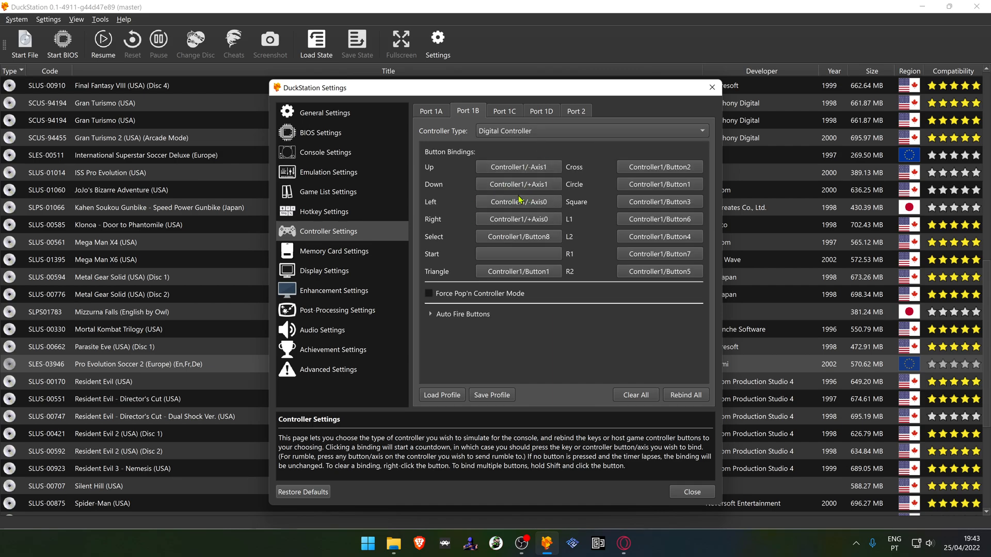